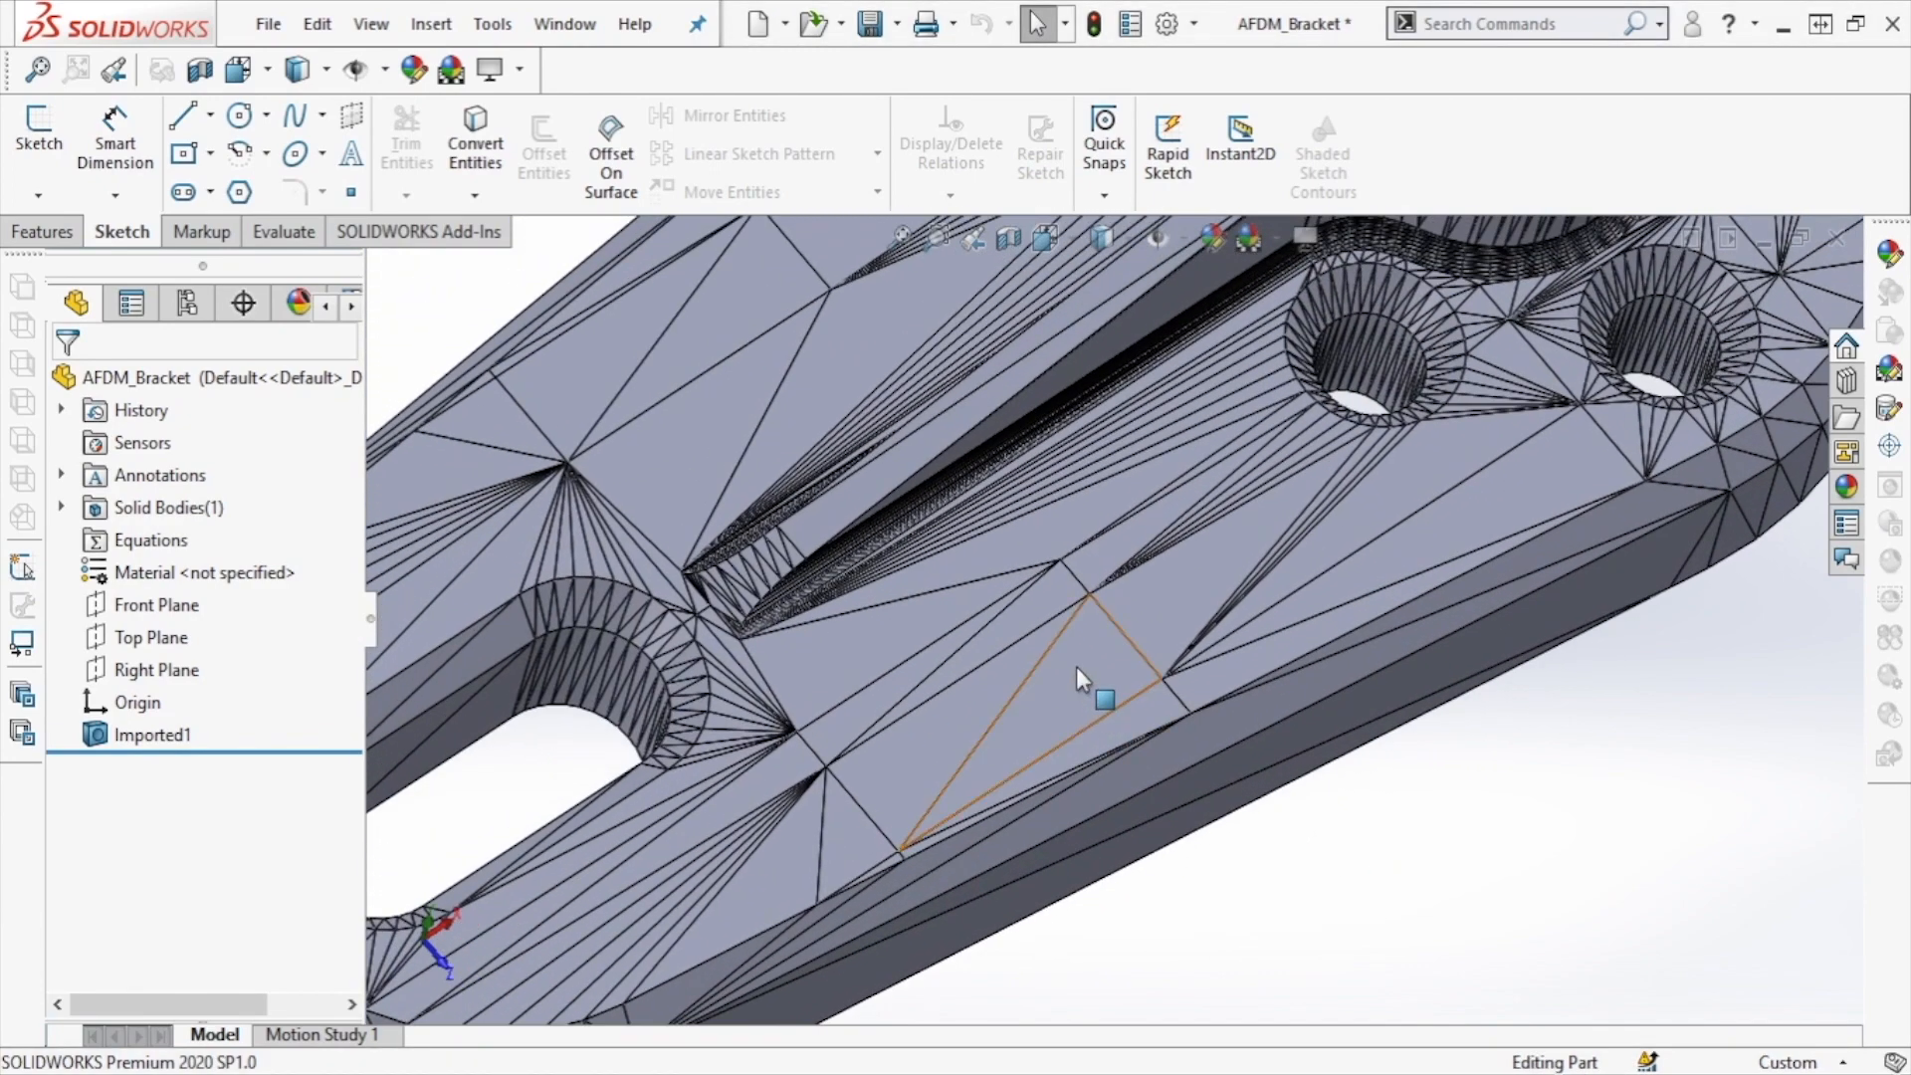
Sketch a straight slot over the bracket's slot opening, dimensioned 0.49213 by 0.42251.
left_click(1085, 679)
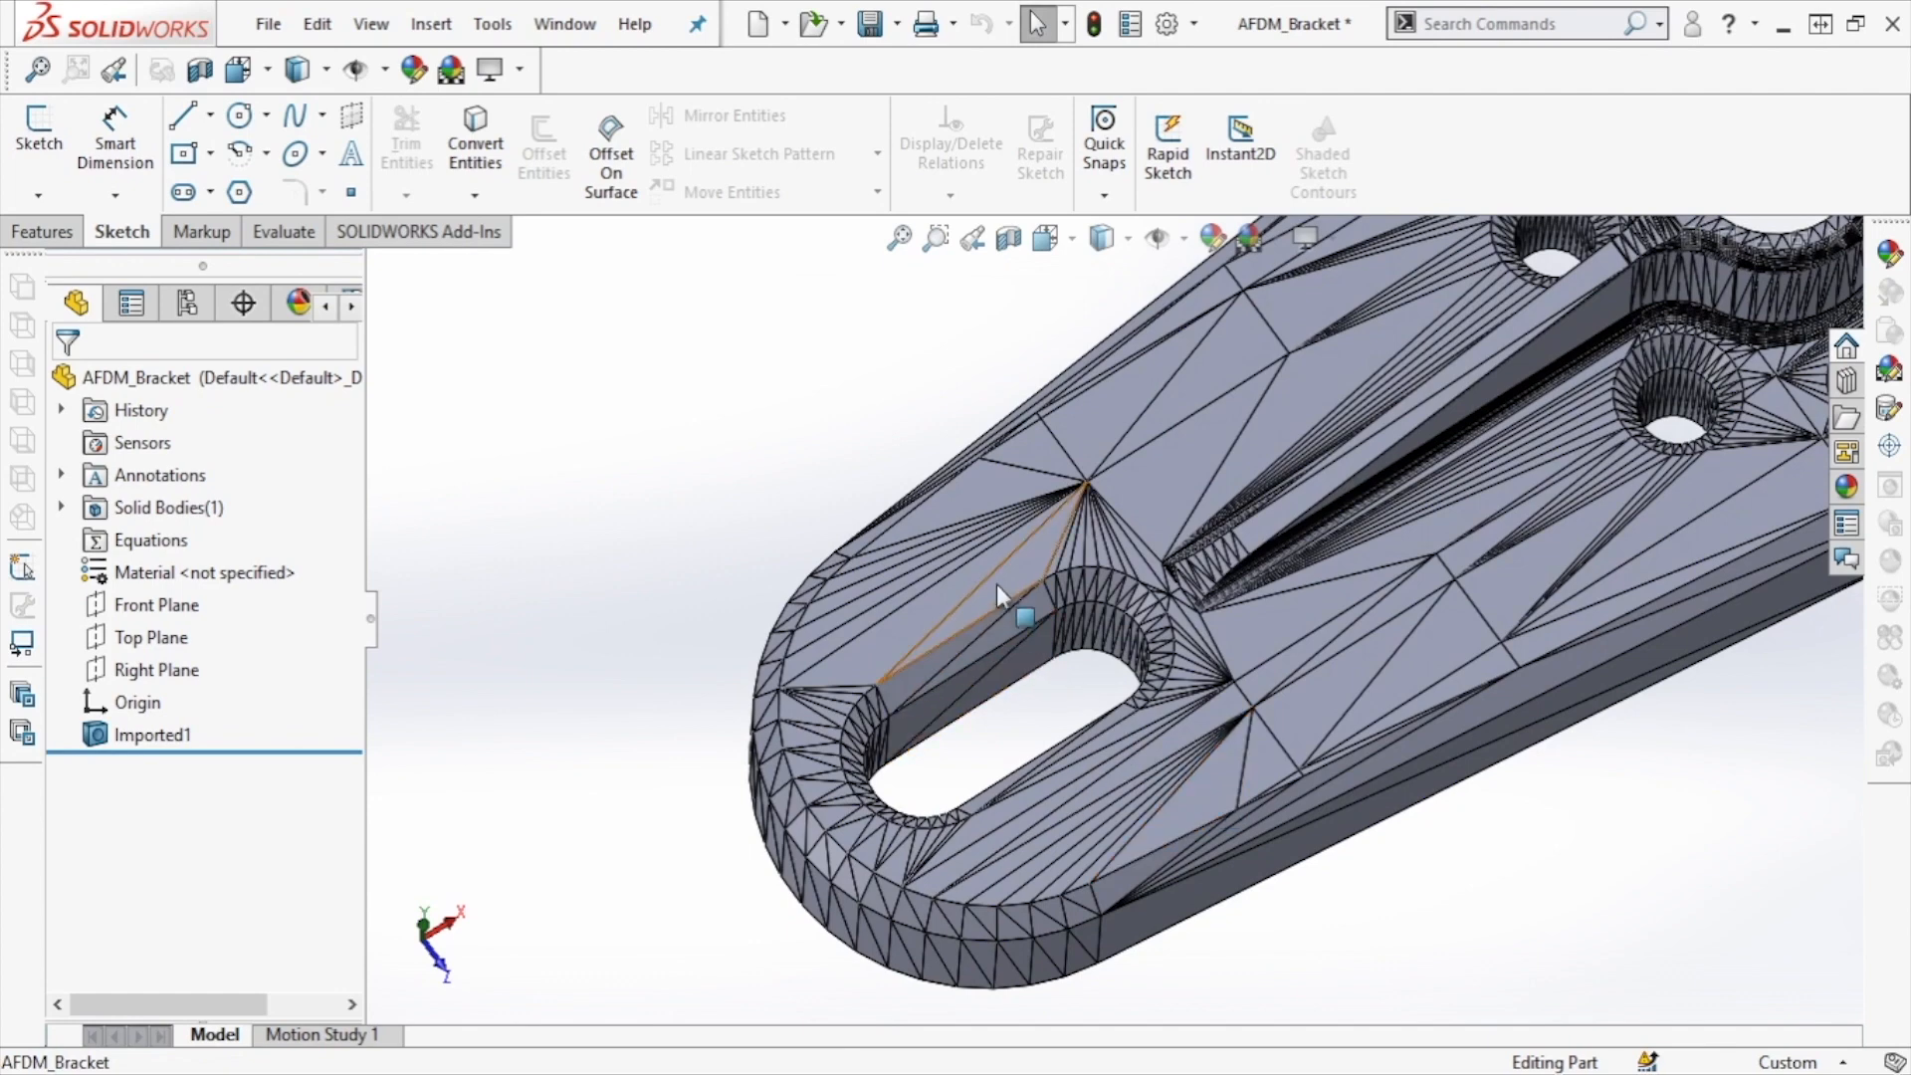
left_click(1195, 476)
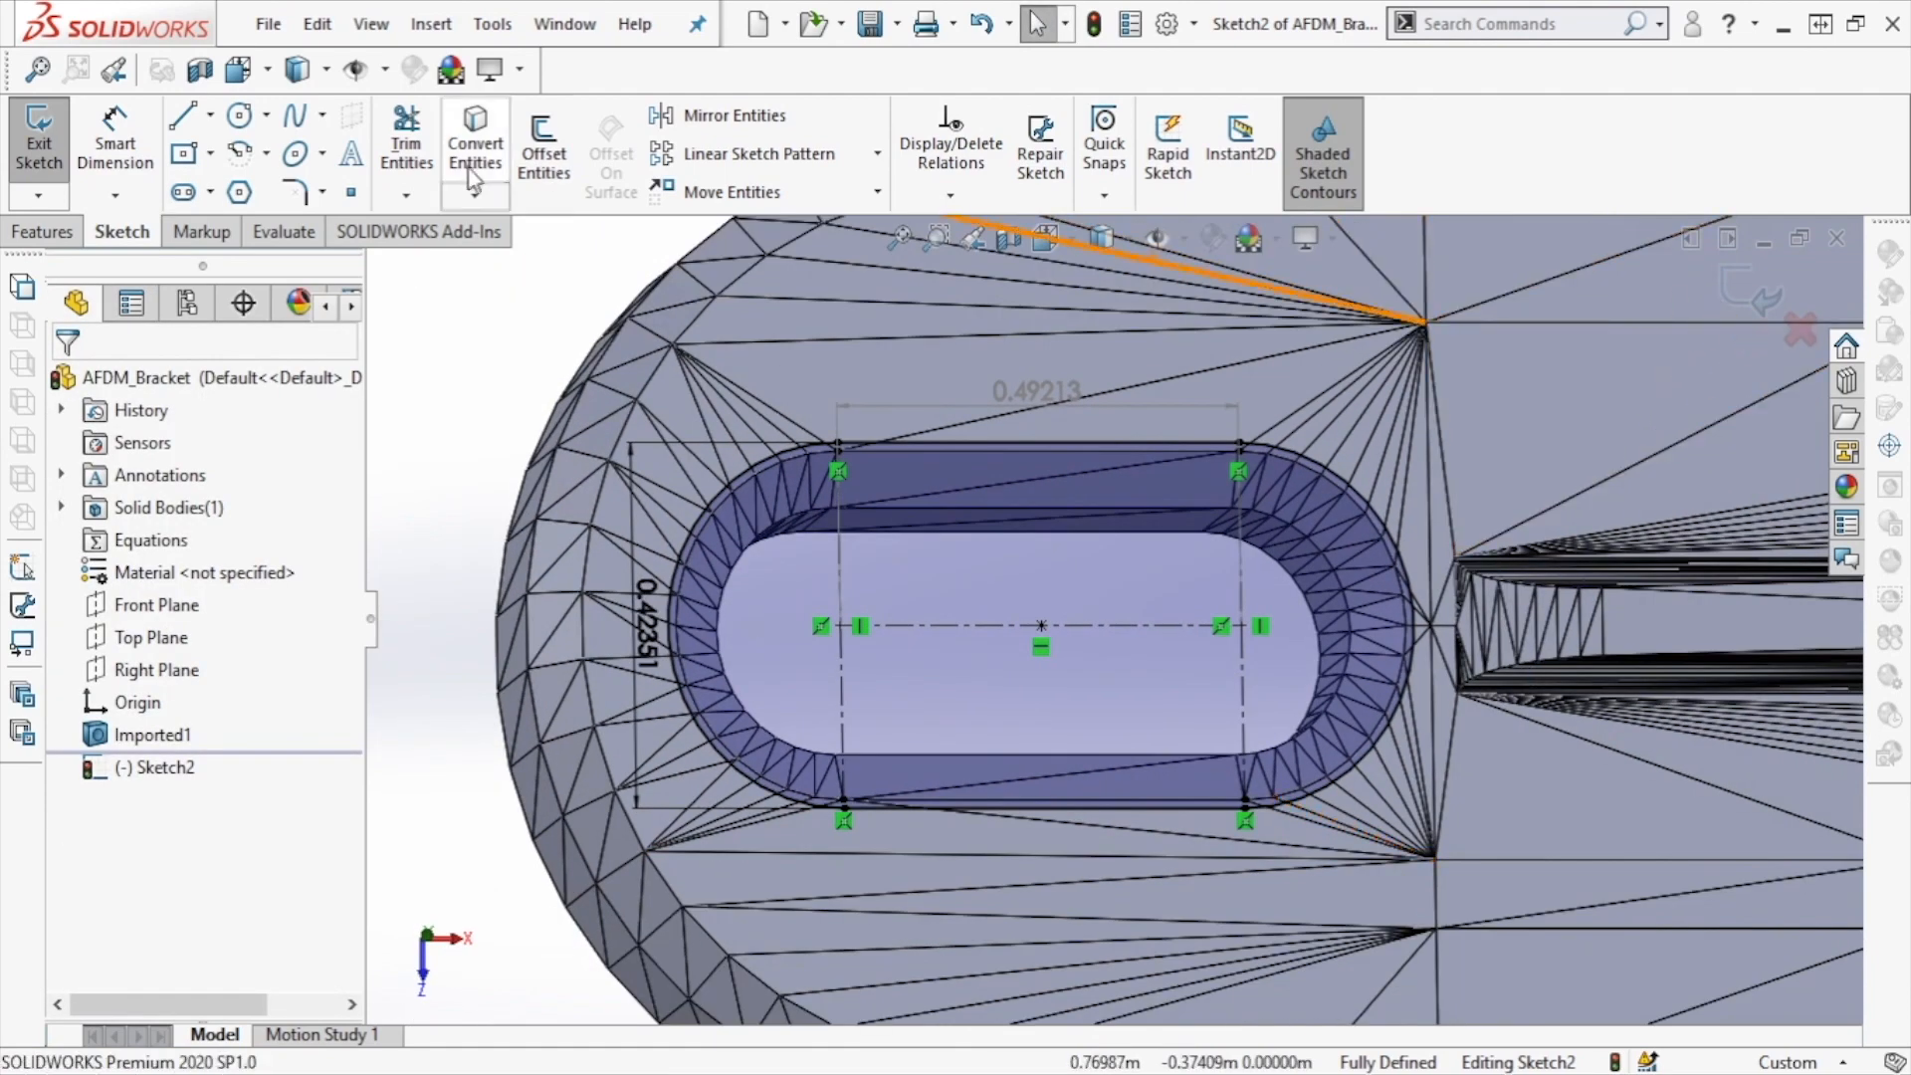
Extrude the slot sketch up to mesh Face<1> to fill the slot.
left_click(42, 232)
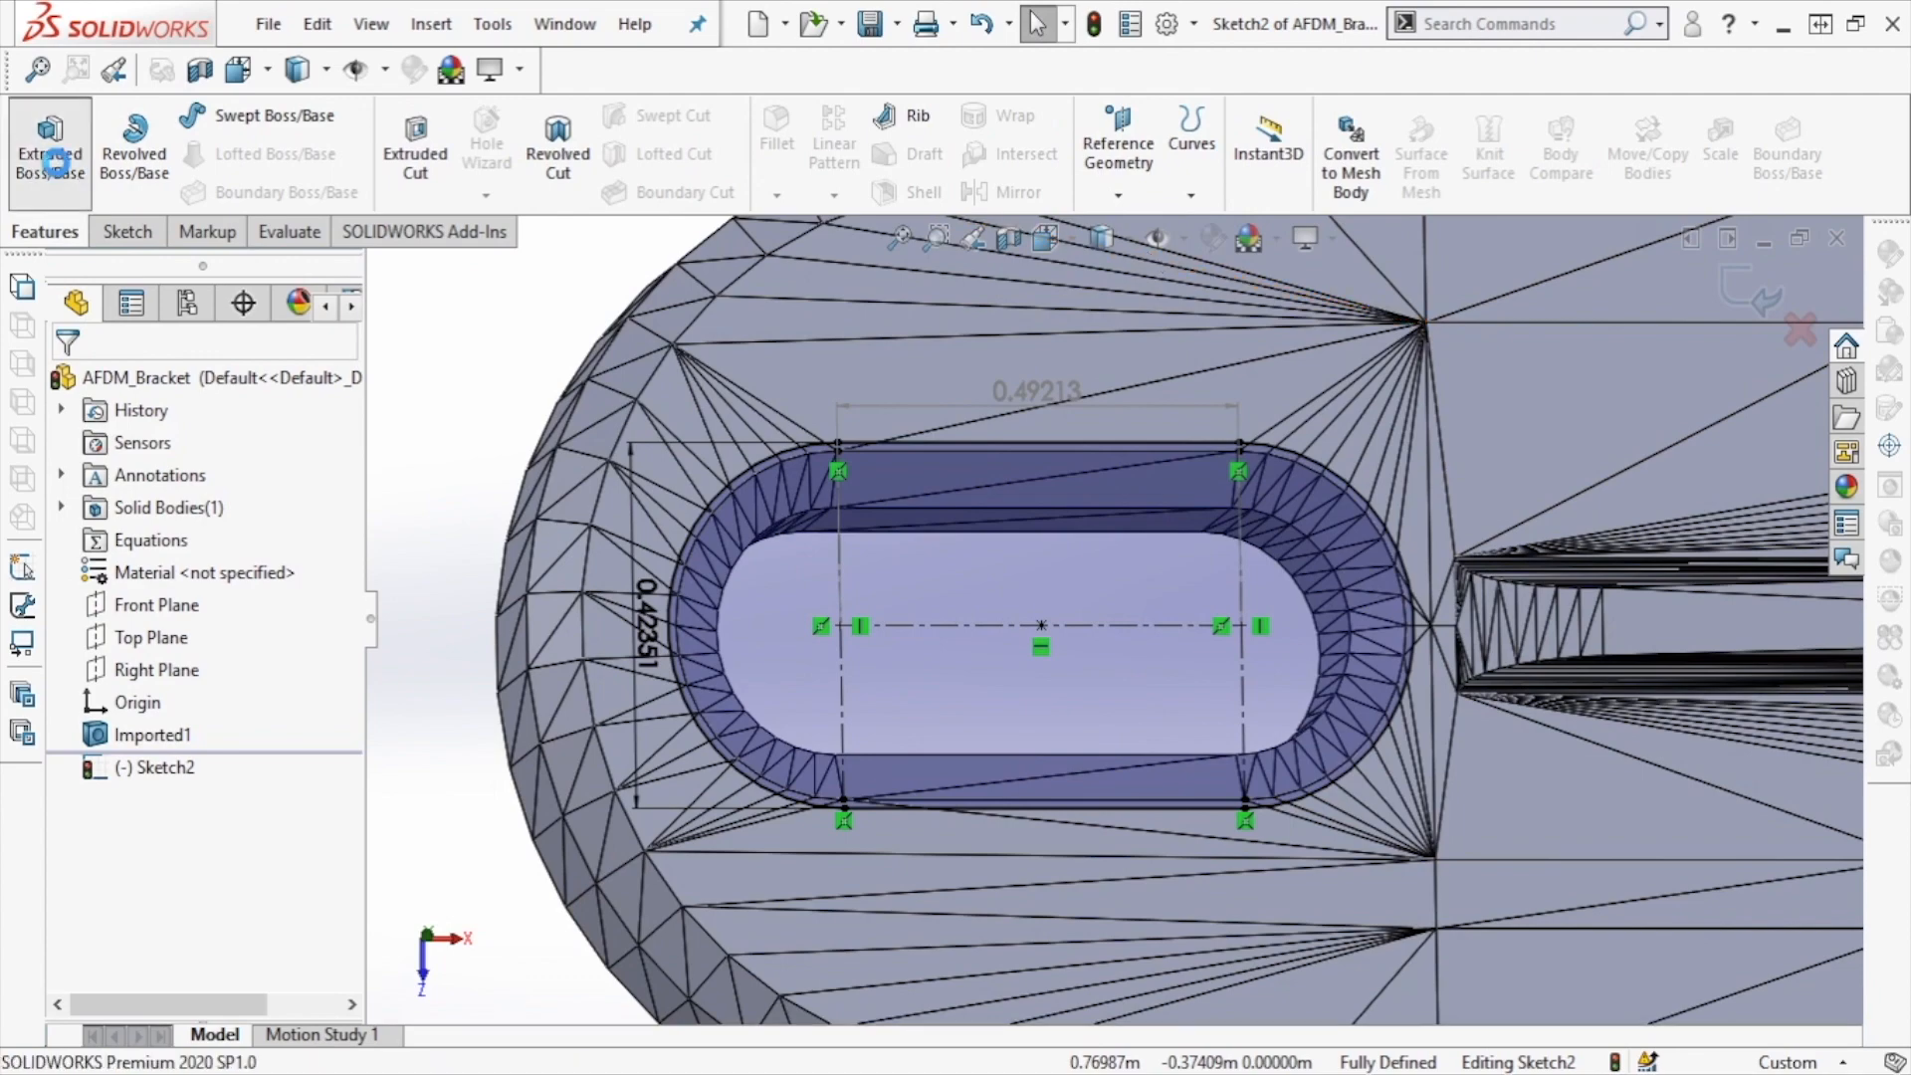
left_click(48, 146)
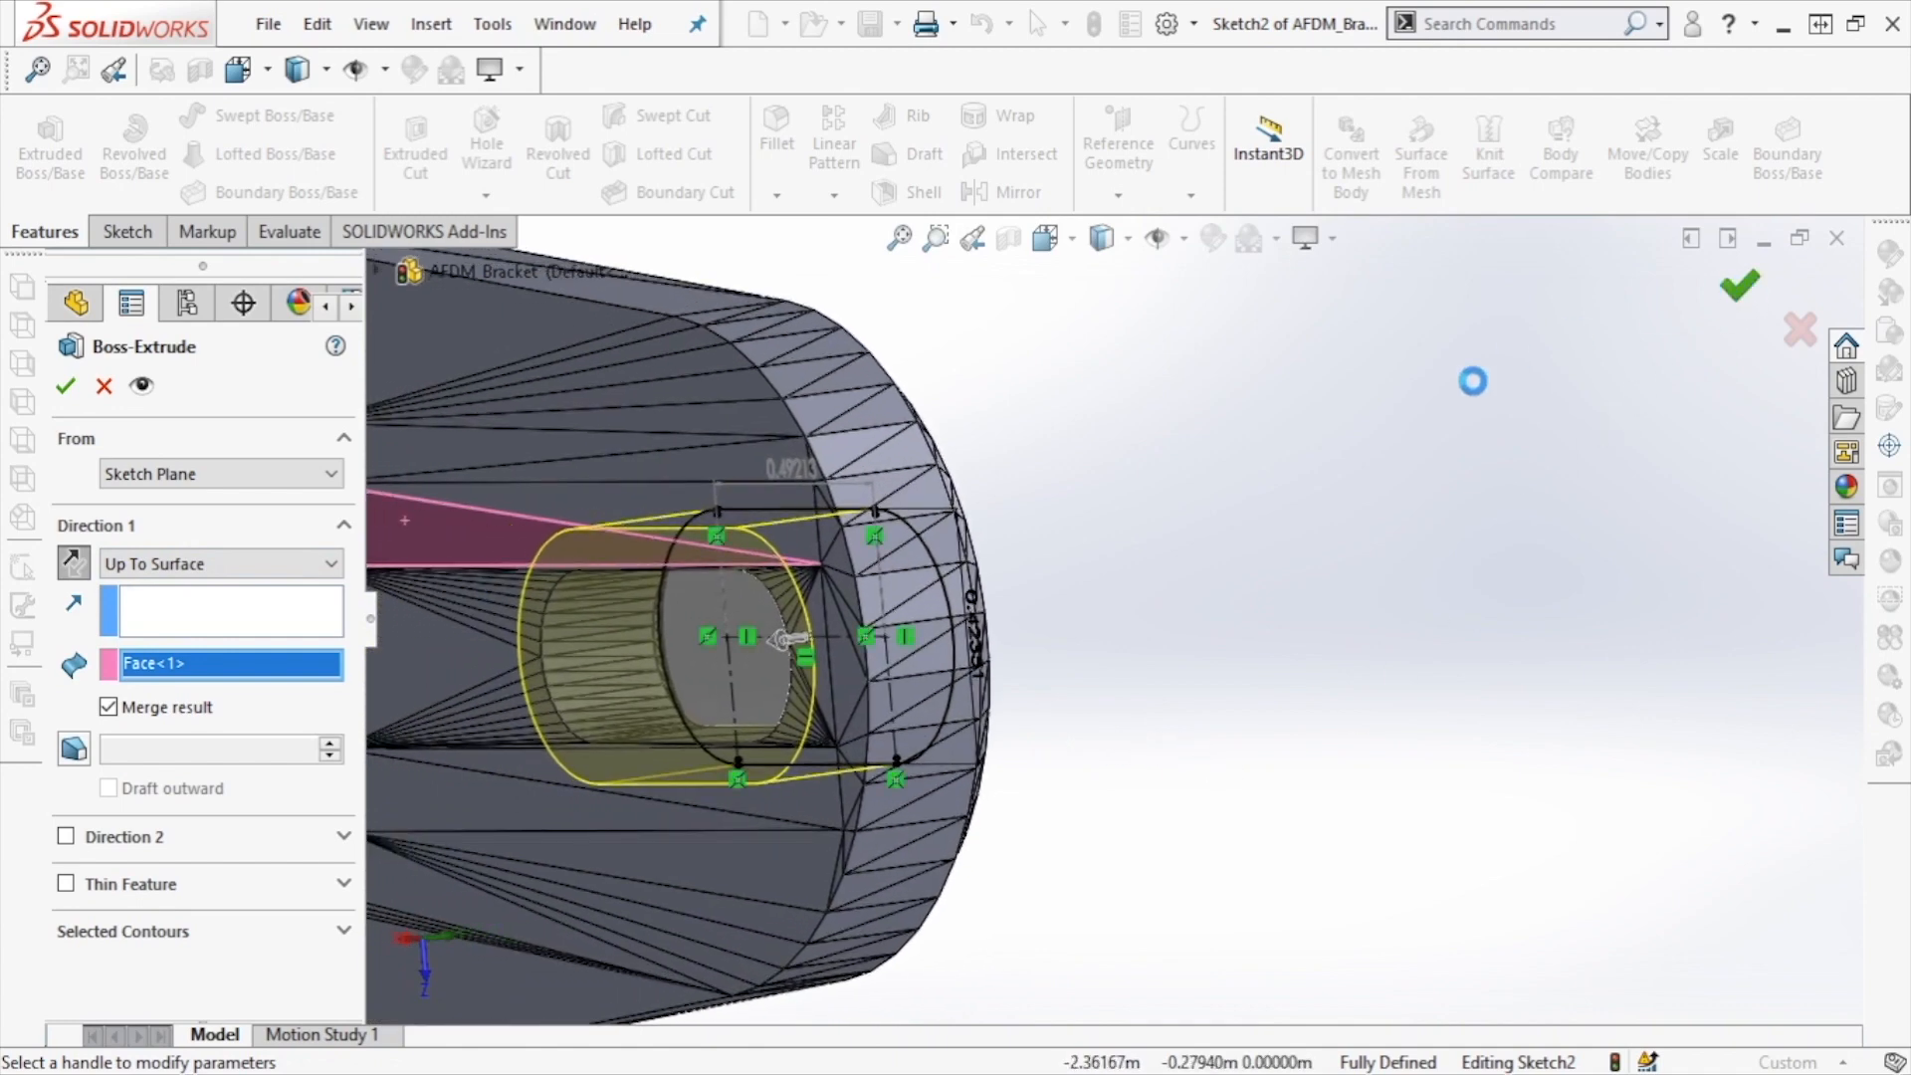
left_click(65, 386)
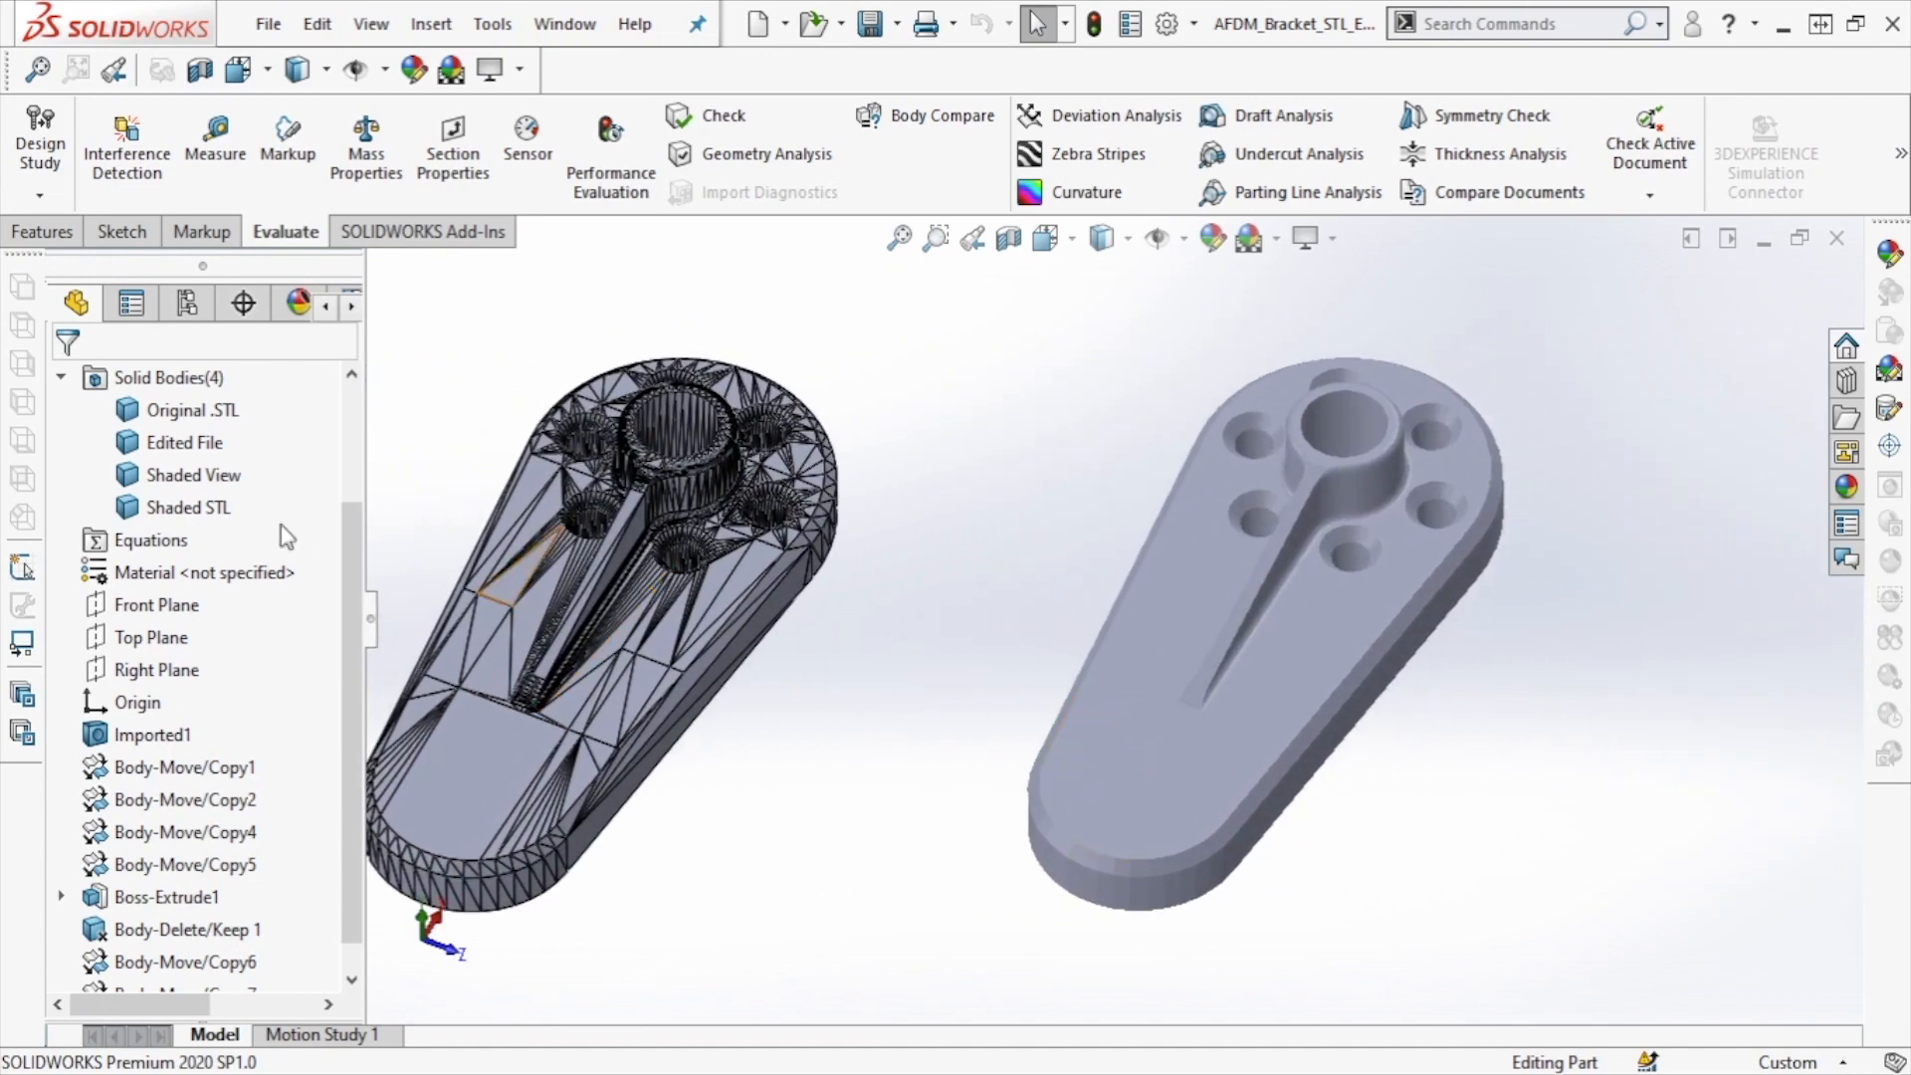
Display horizontal zebra stripes on the rebuilt bracket to inspect surface reflections.
left_click(1097, 154)
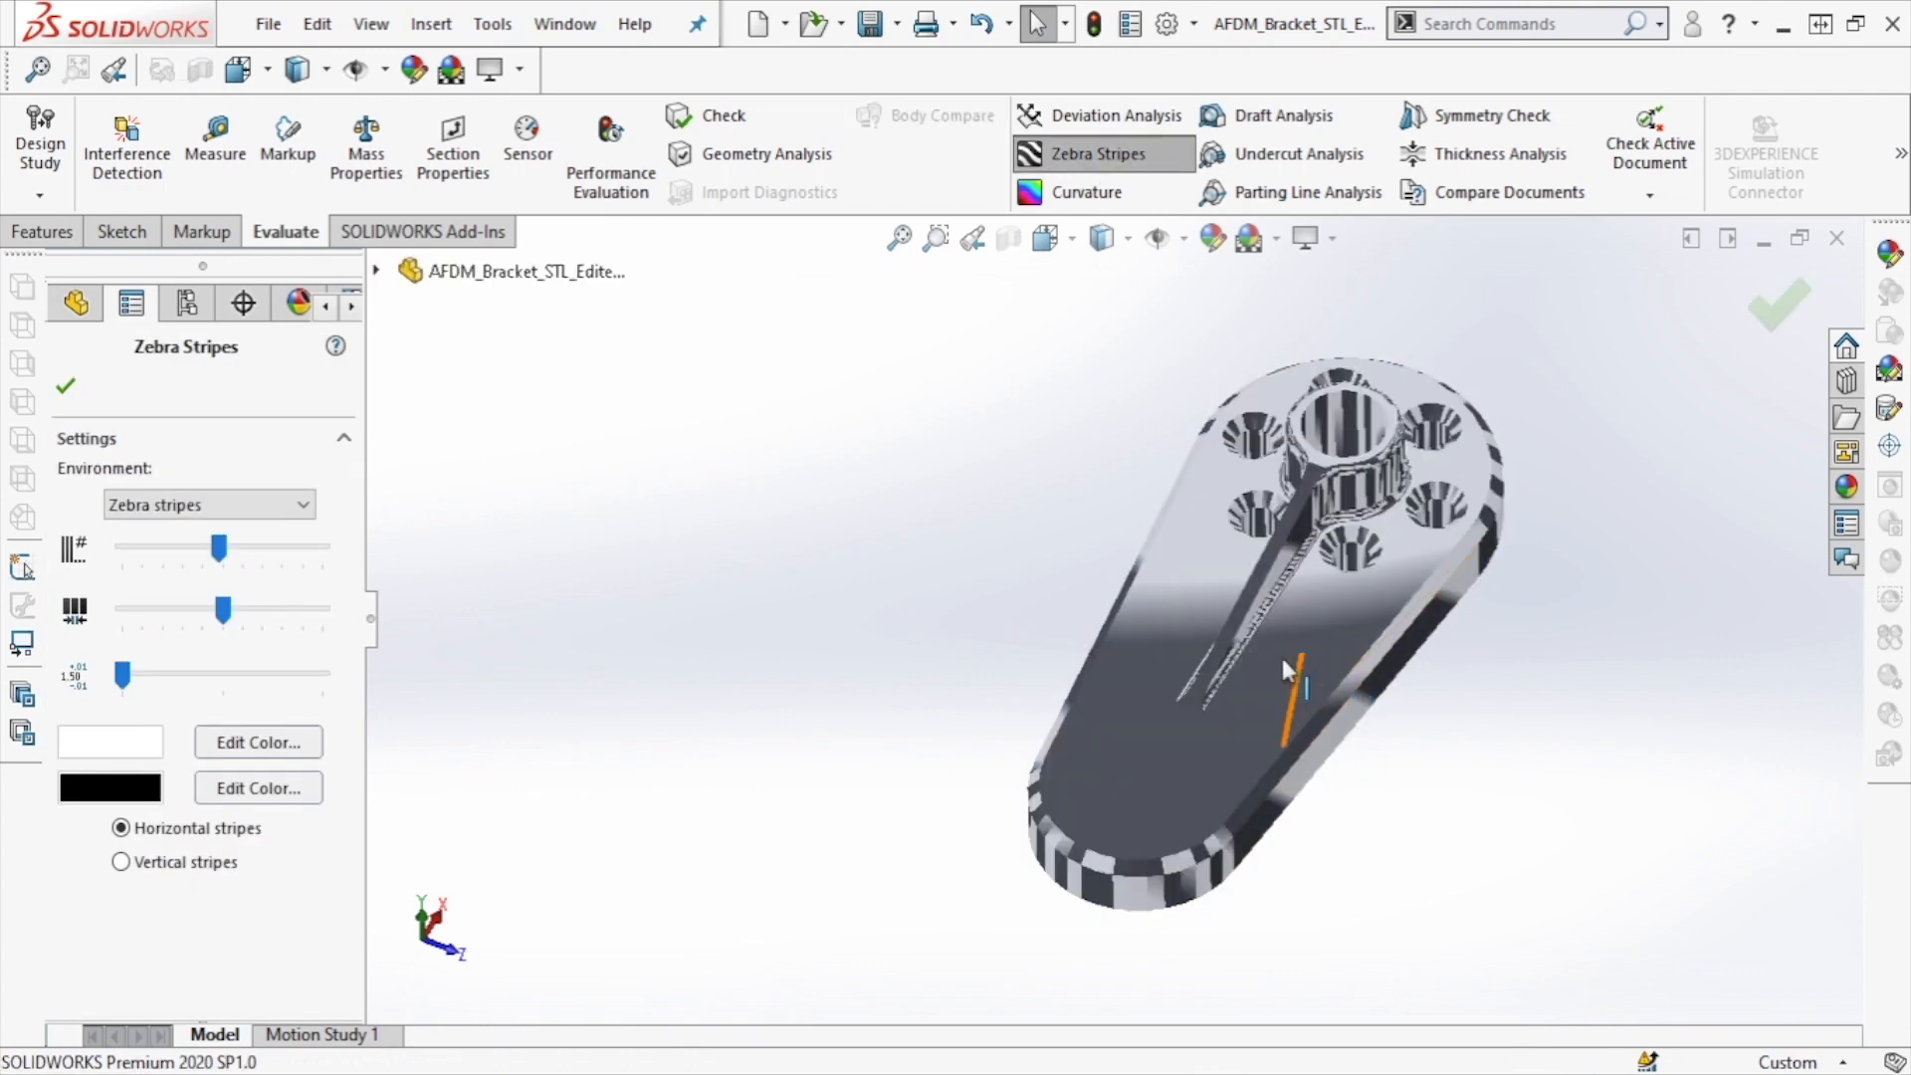